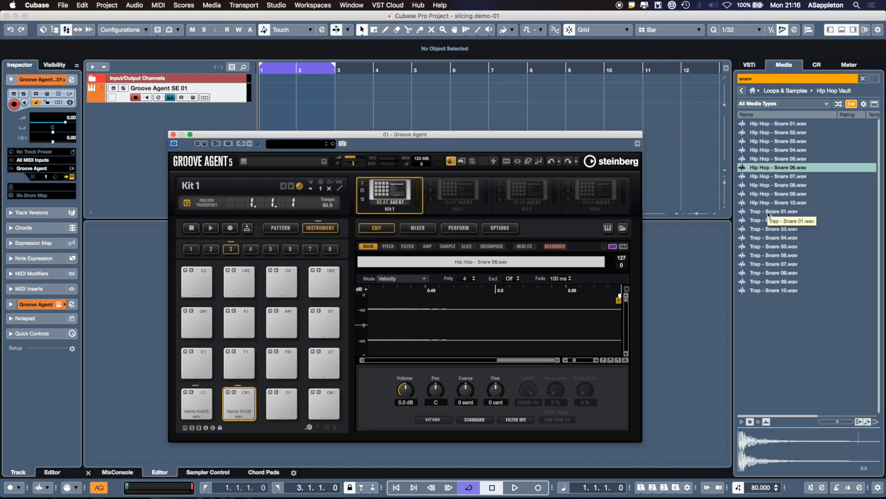
Select Trap - Snare 01.wav in the MediaBay results to audition its waveform
click(774, 210)
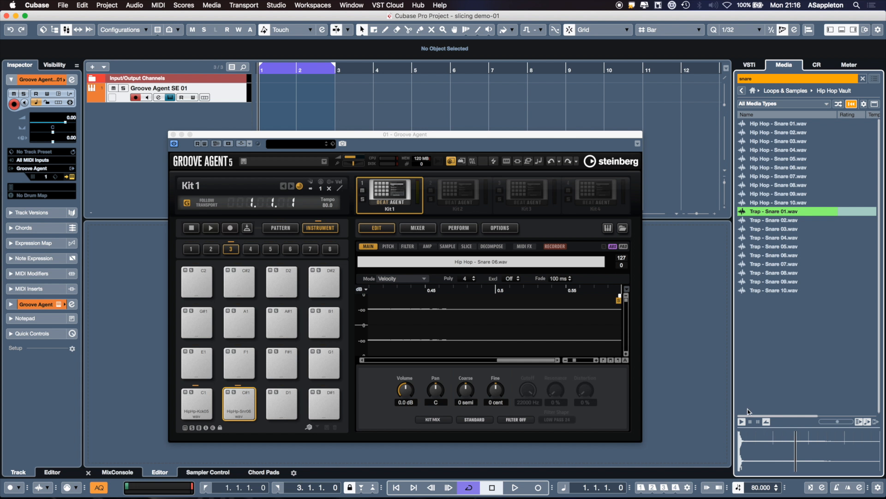